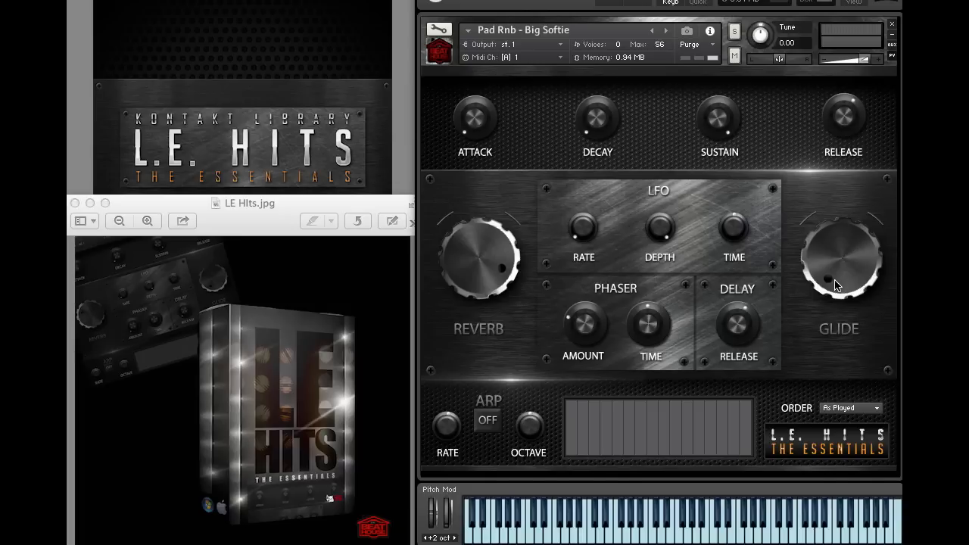
mouse_move(805, 339)
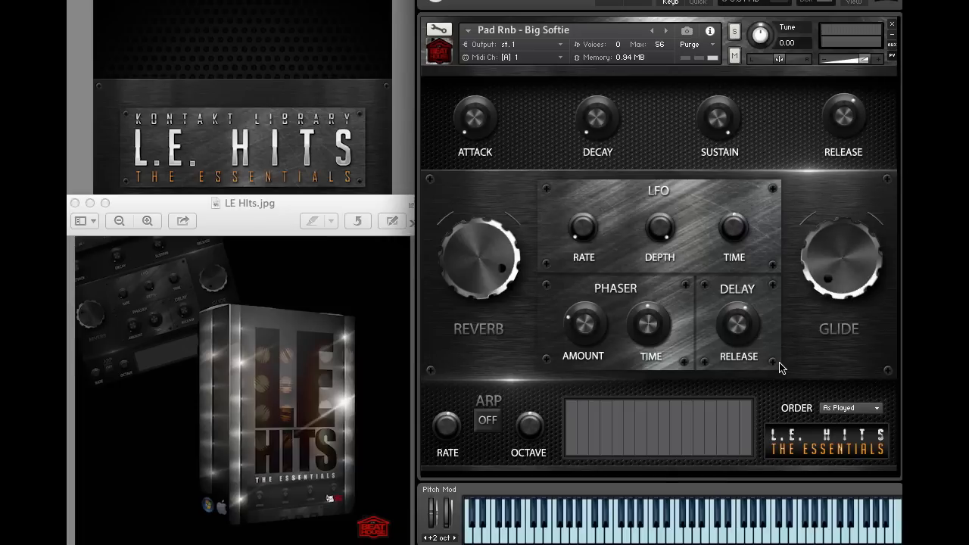
mouse_move(759, 392)
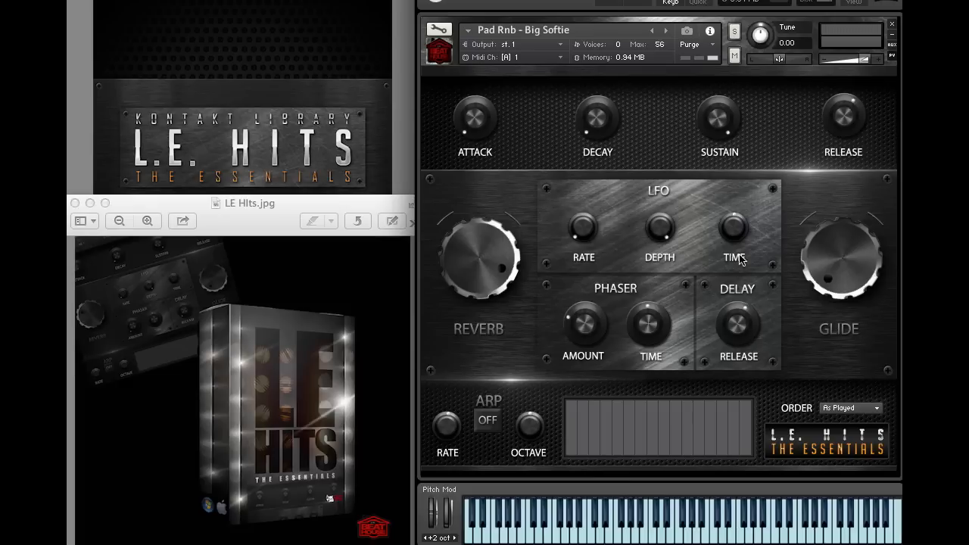
mouse_move(630, 324)
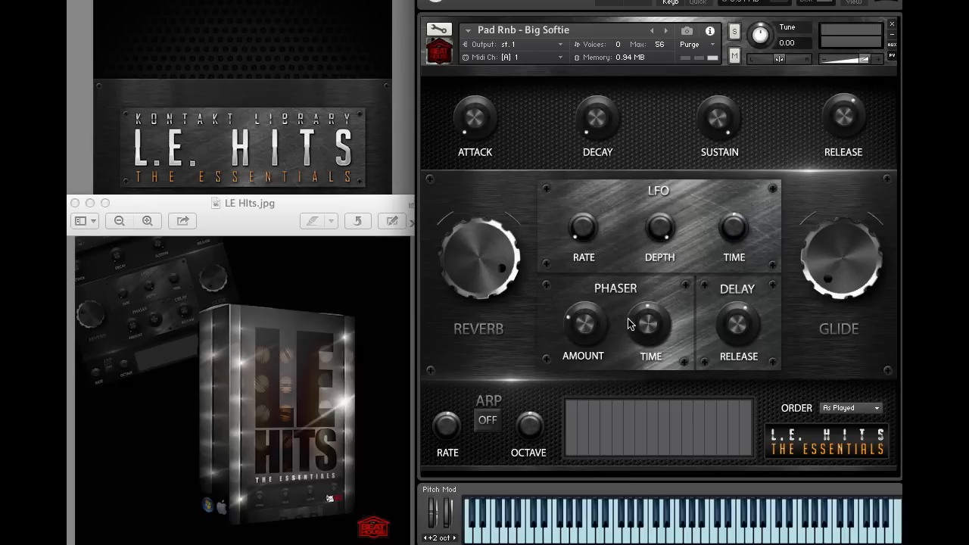
mouse_move(487, 424)
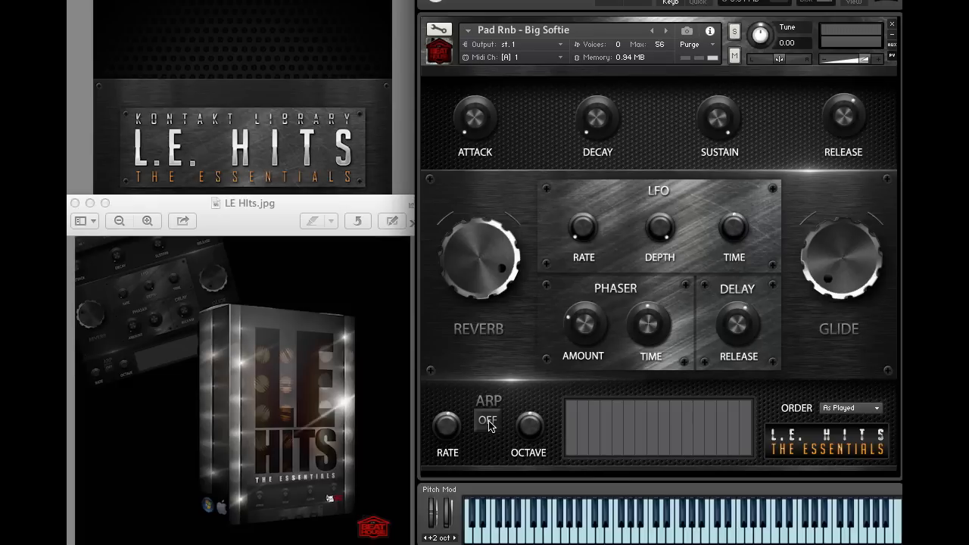
Switch the arpeggiator on for the Big Softie pad and adjust its control.
click(487, 421)
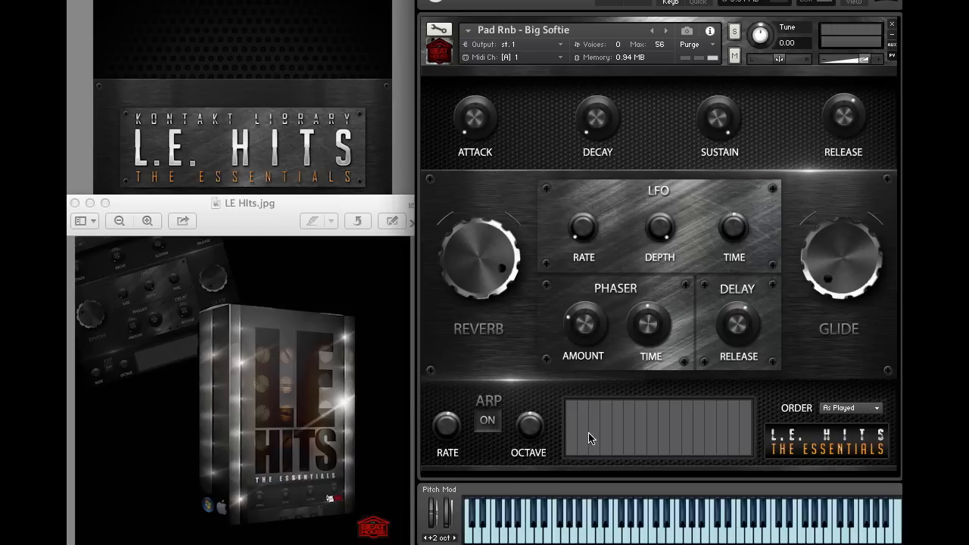
drag(568, 446, 745, 421)
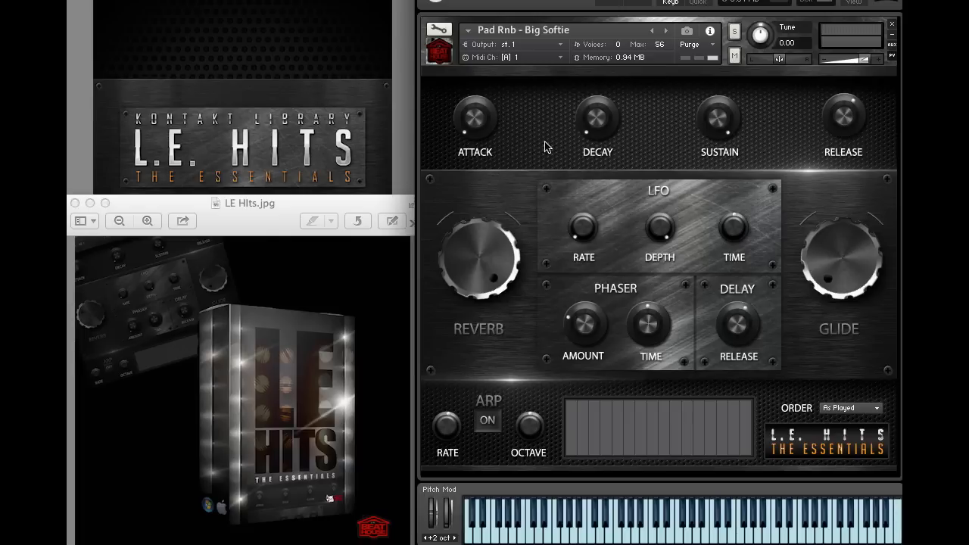
mouse_move(609, 134)
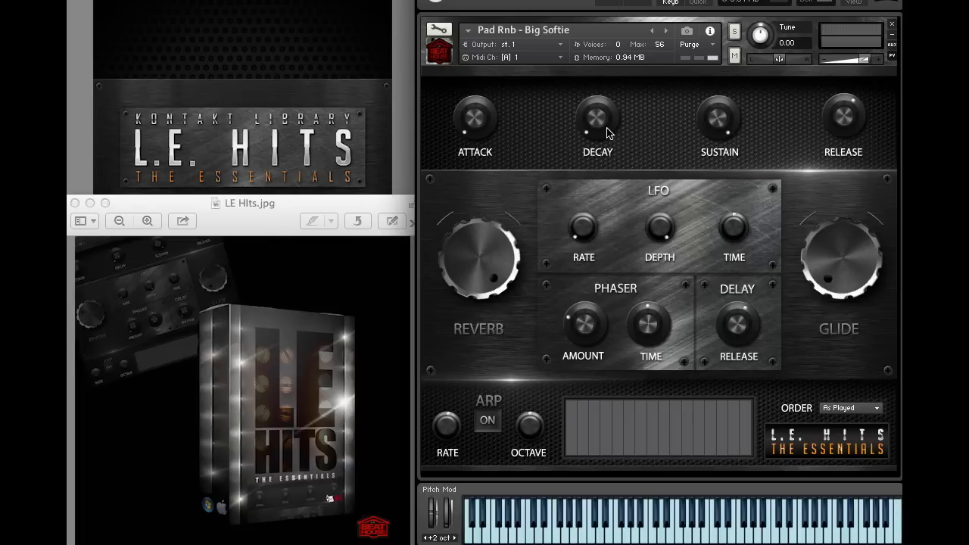
mouse_move(654, 224)
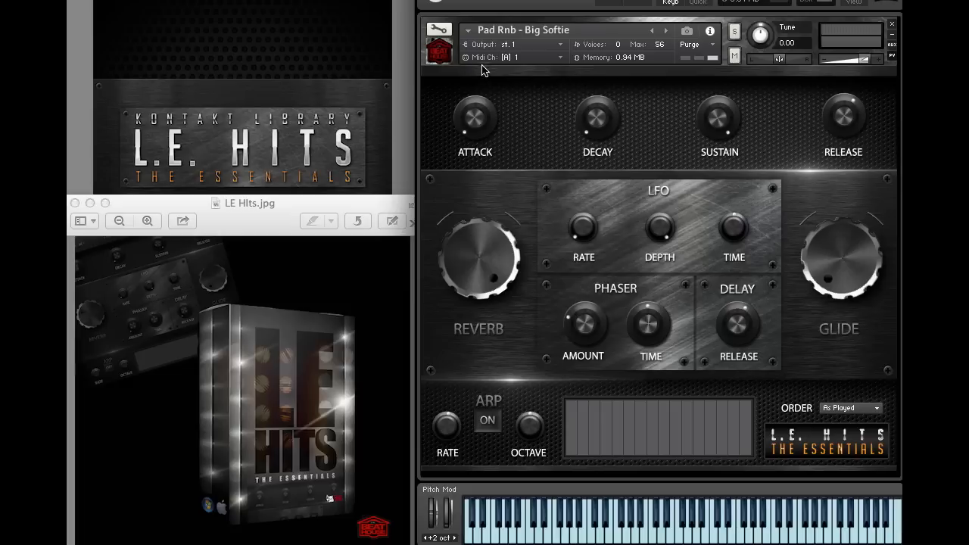
mouse_move(546, 318)
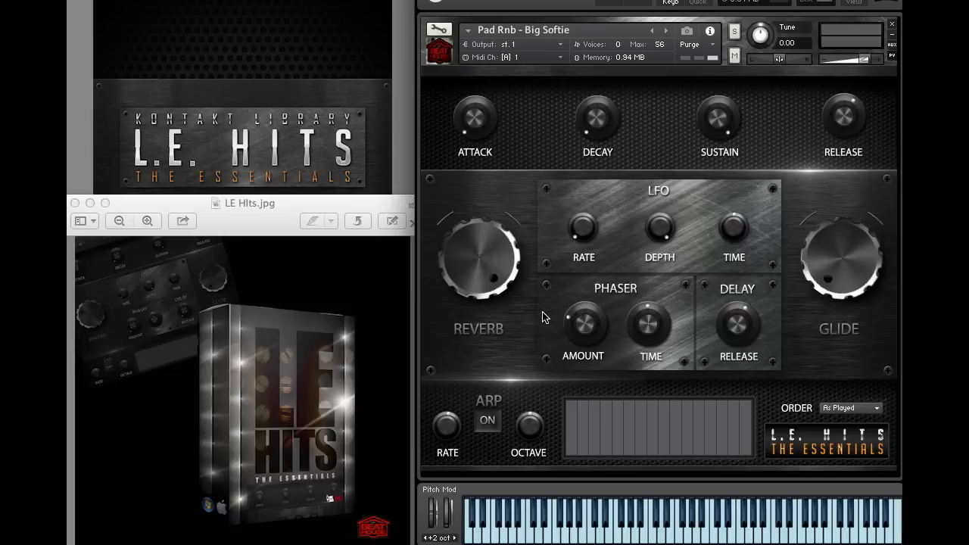
mouse_move(527, 162)
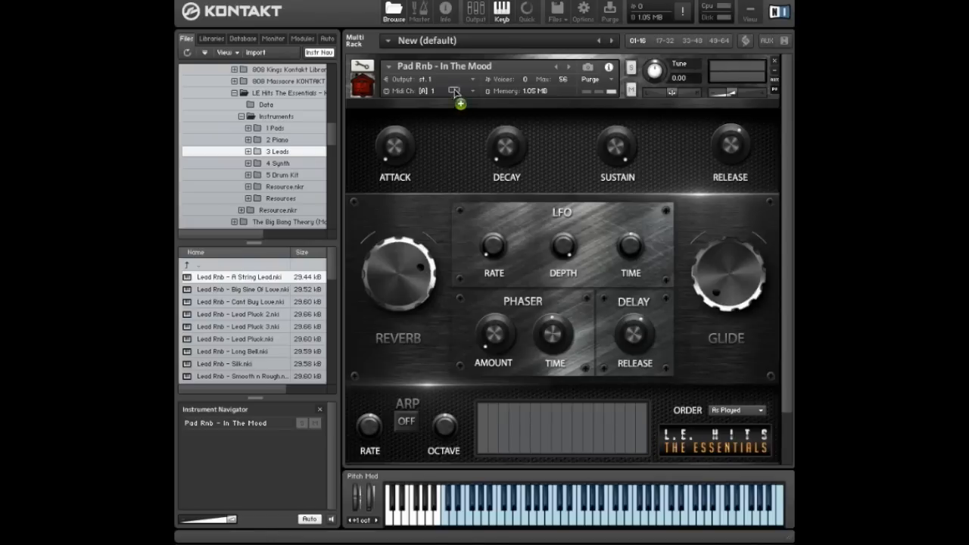
Load a lead preset from the browser list, then enter the 5 Drum Kit folder.
double_click(231, 276)
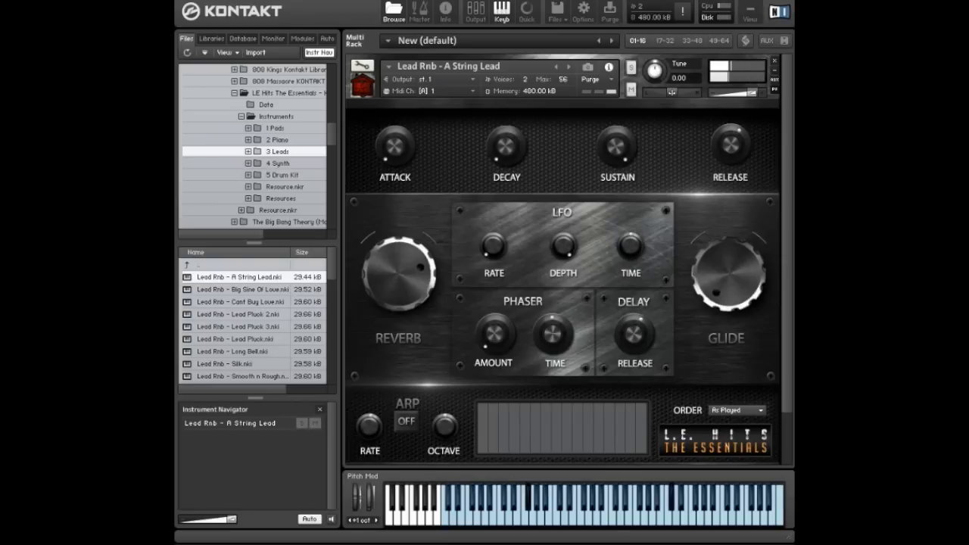
mouse_move(189, 269)
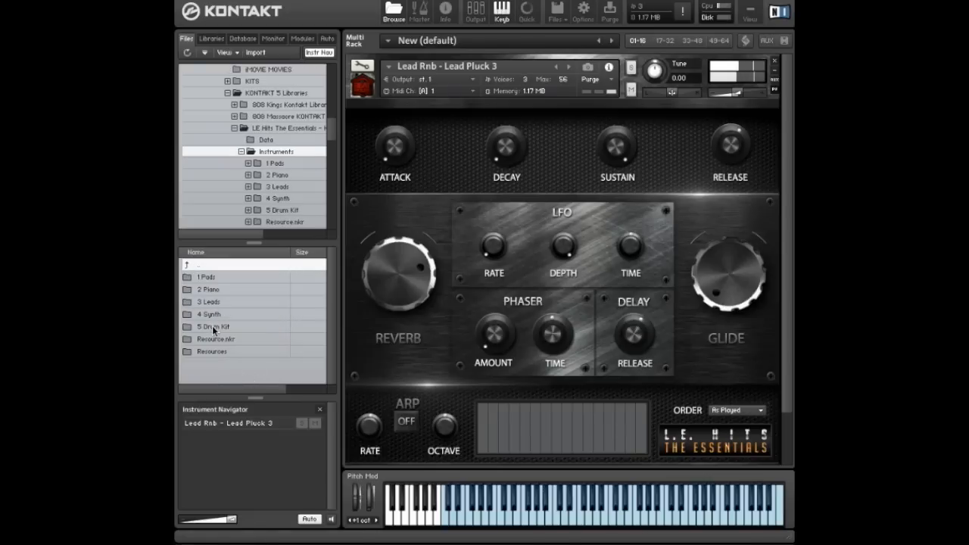
double_click(215, 328)
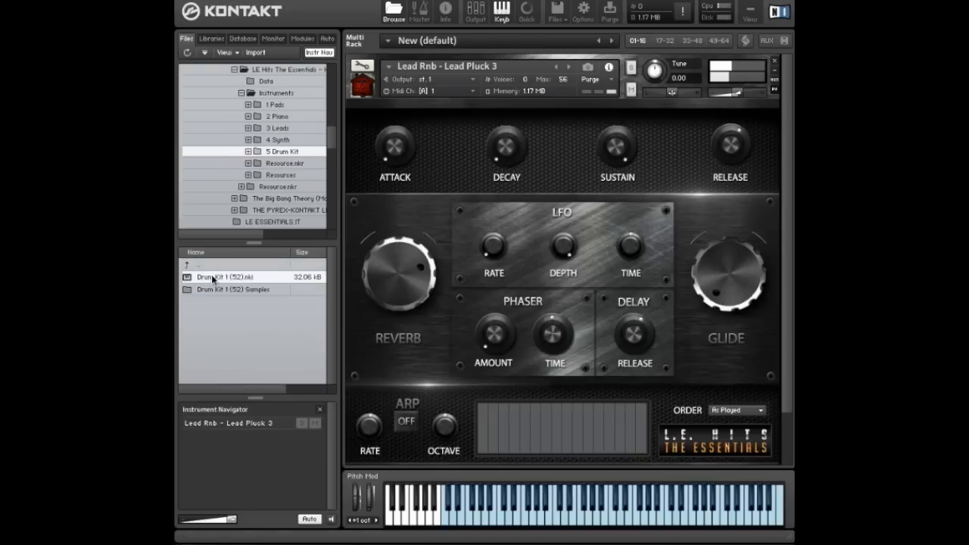